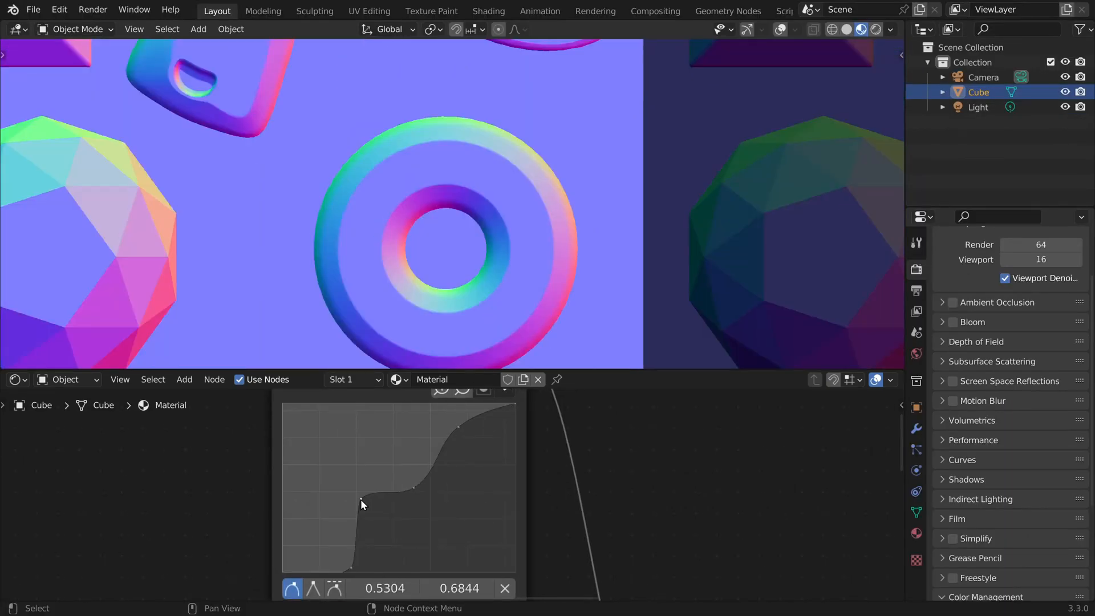
Step: Scale the default cube uniformly to about 8.4 so it fills the camera view
{"action": "left_click_drag", "start_coordinate": [362, 504], "coordinate": [462, 458]}
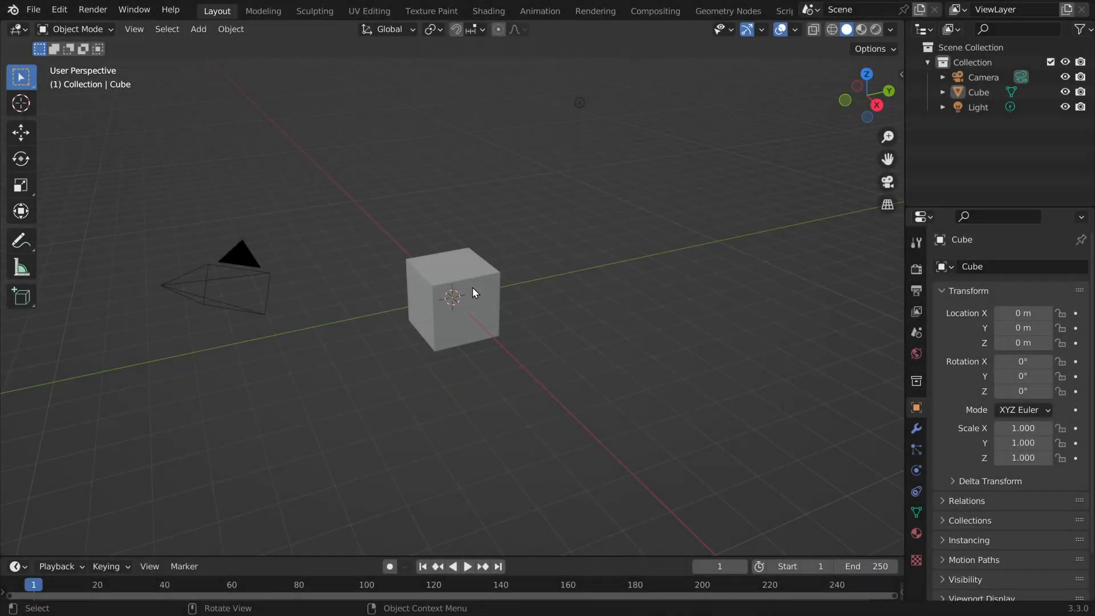
{"action": "left_click", "coordinate": [453, 293]}
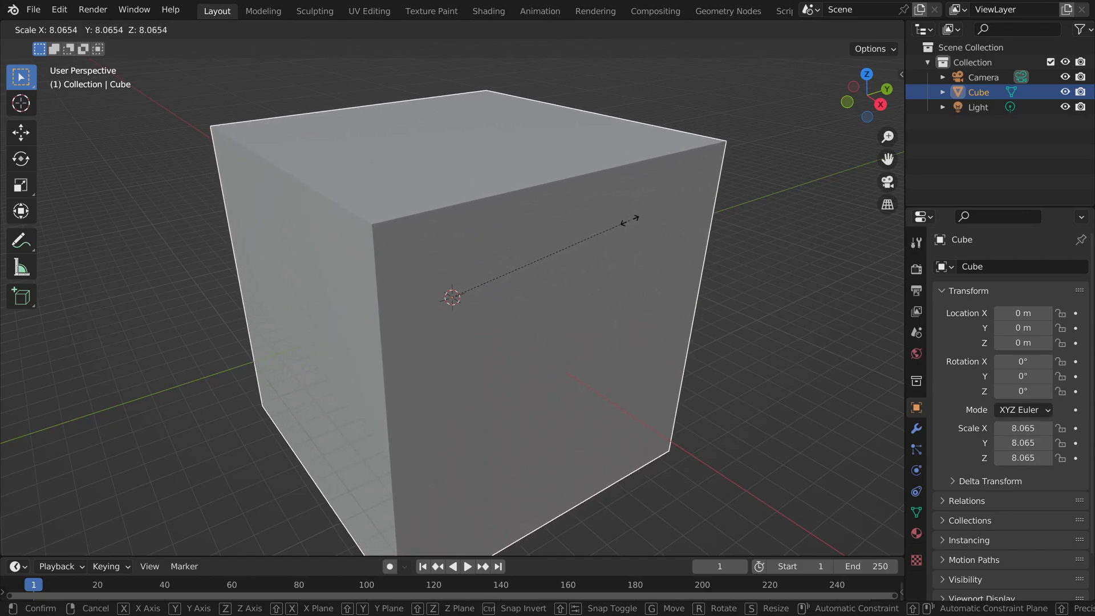
{"action": "left_click", "coordinate": [858, 194]}
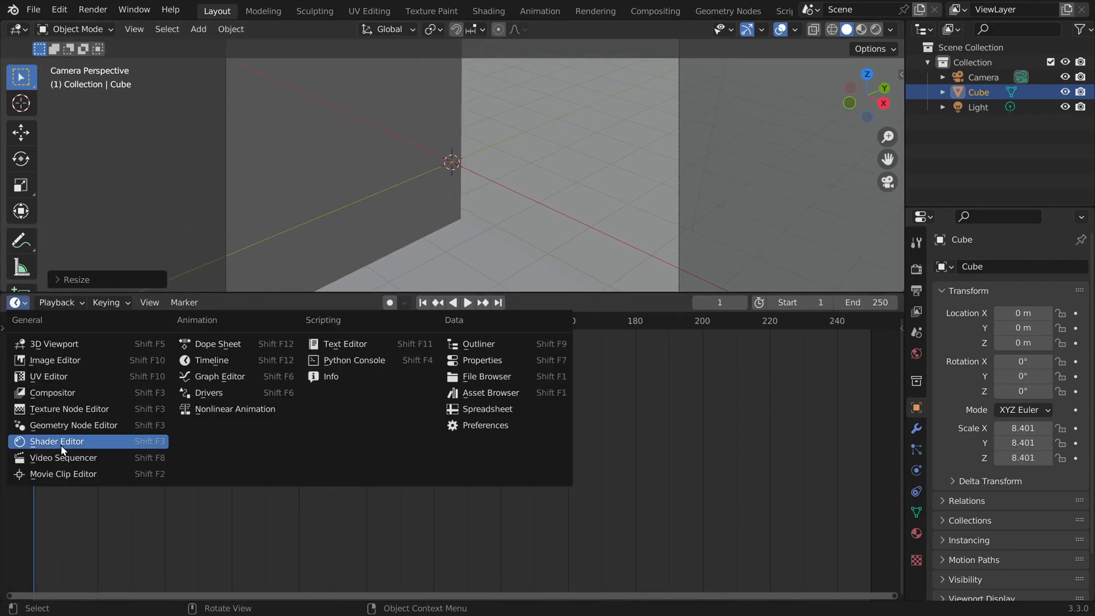
Step: Add an Image Texture node with sample_n.png in the Shader Editor for the cube's material
{"action": "left_click", "coordinate": [57, 440]}
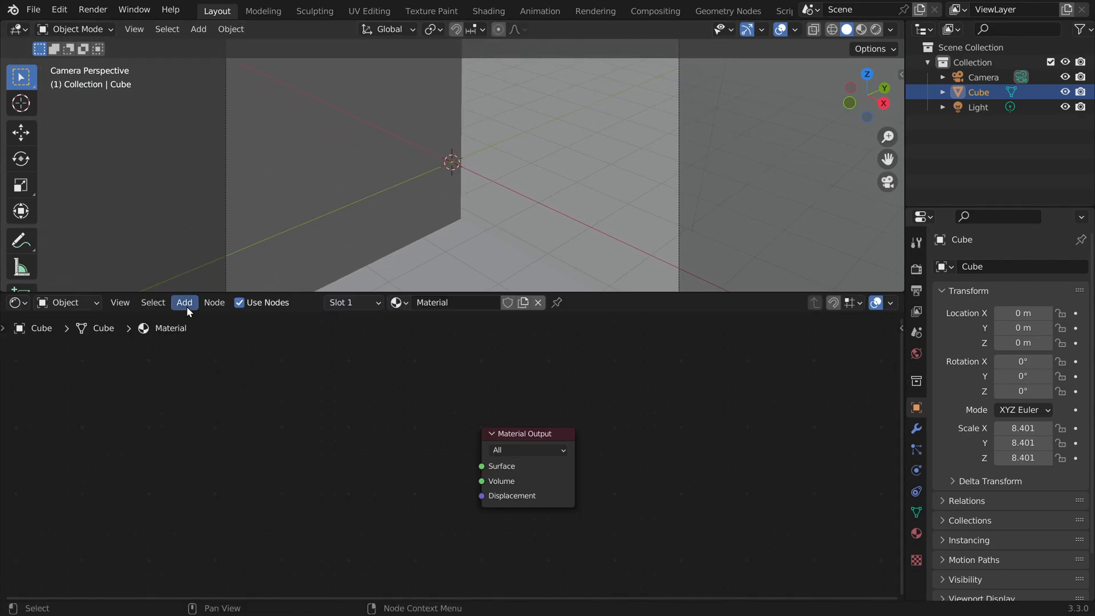
{"action": "type", "text": "ima"}
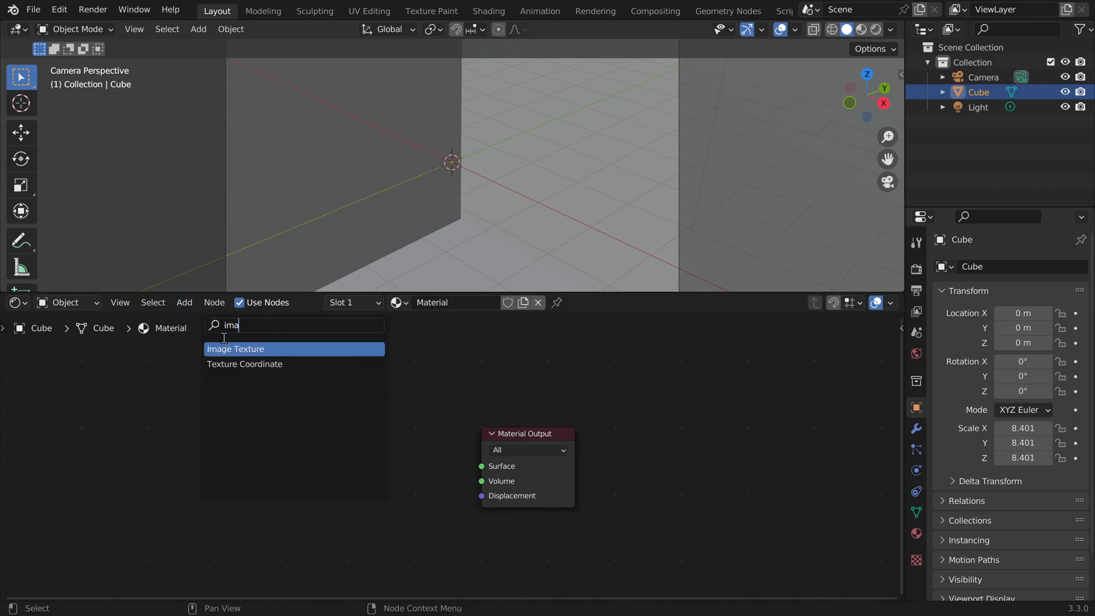
{"action": "left_click", "coordinate": [235, 349]}
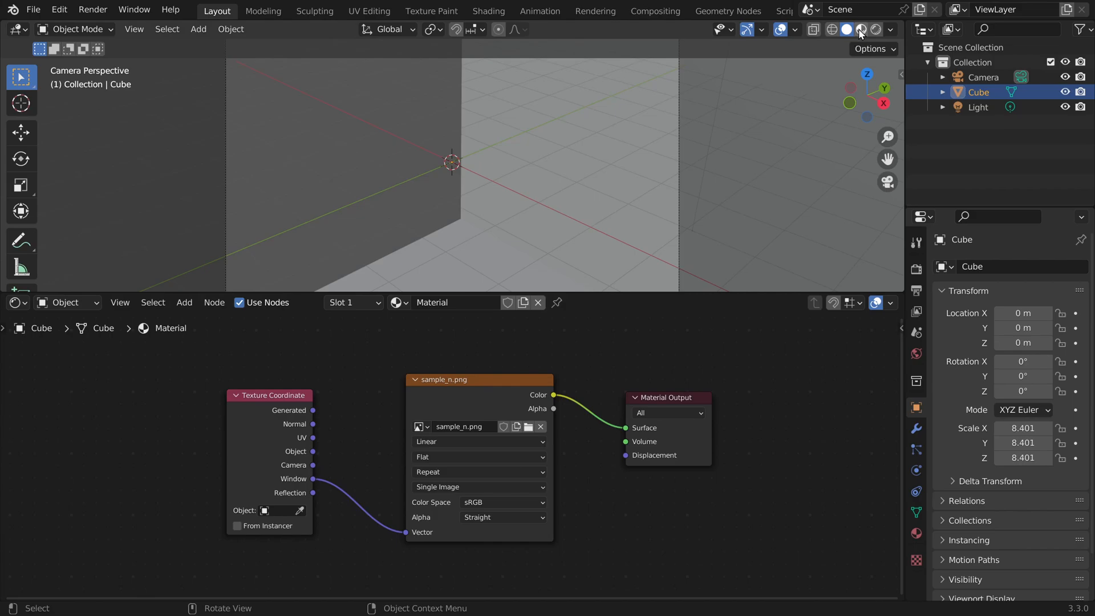
Step: Preview the material, read the image as Non-Color and set the display device to None
{"action": "left_click", "coordinate": [860, 29]}
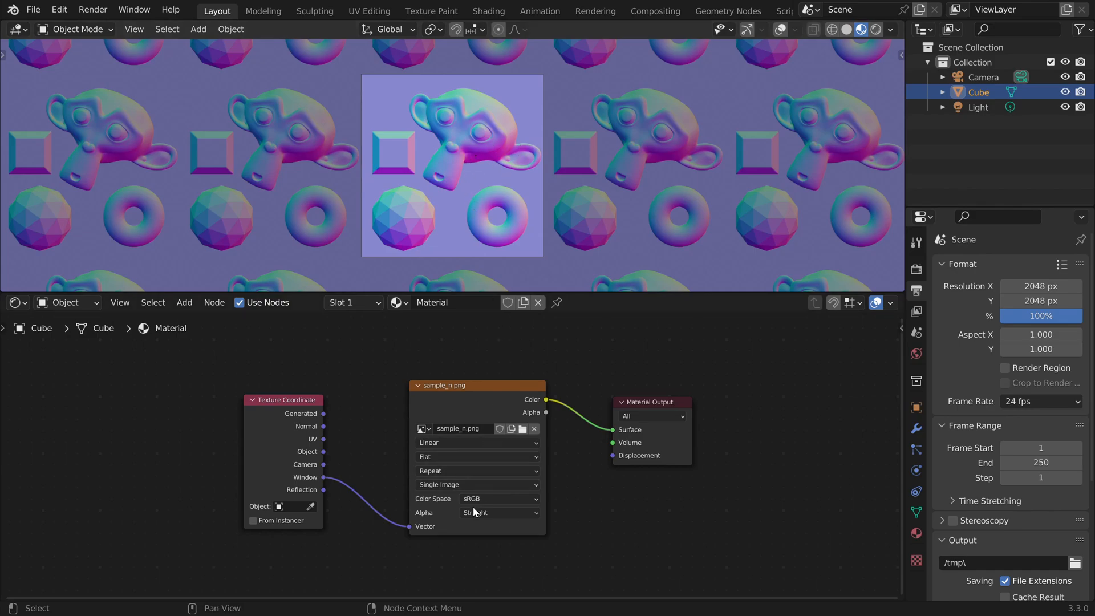
{"action": "left_click", "coordinate": [499, 498]}
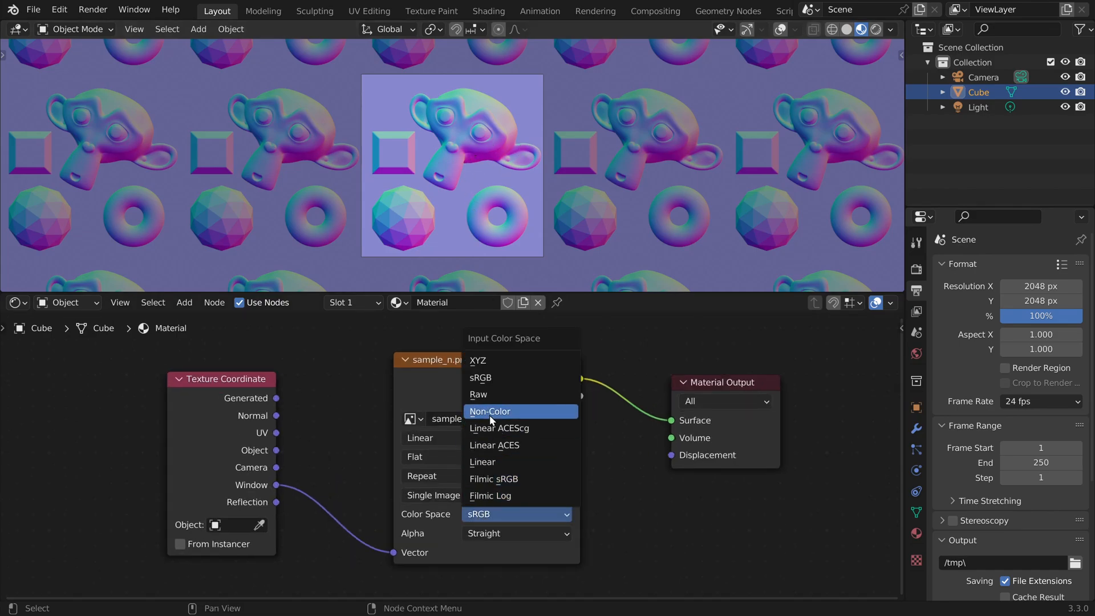
{"action": "left_click", "coordinate": [490, 410]}
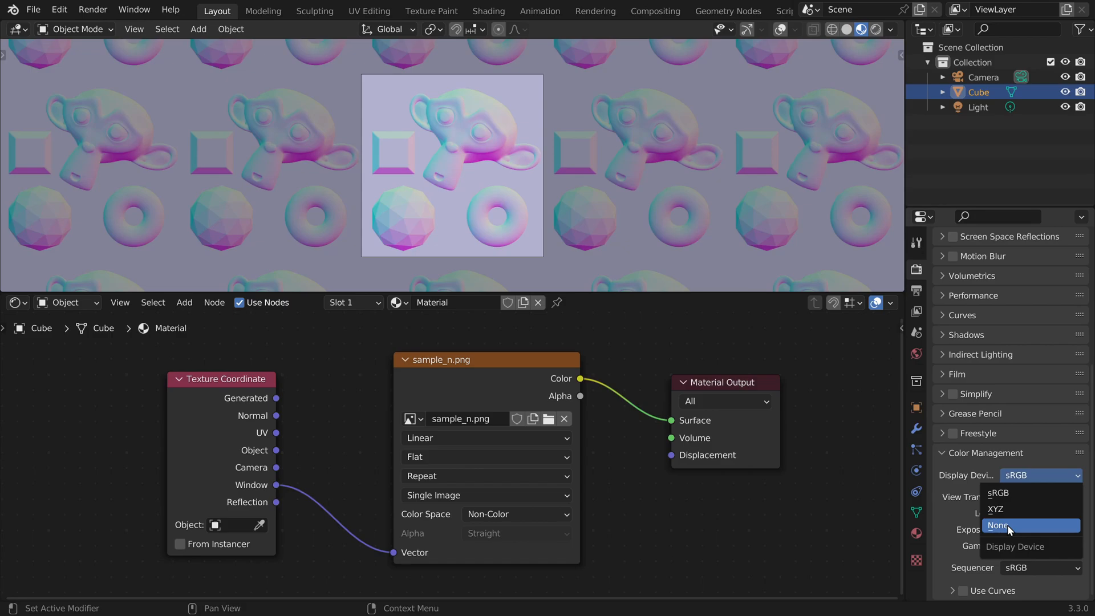
{"action": "left_click", "coordinate": [998, 524]}
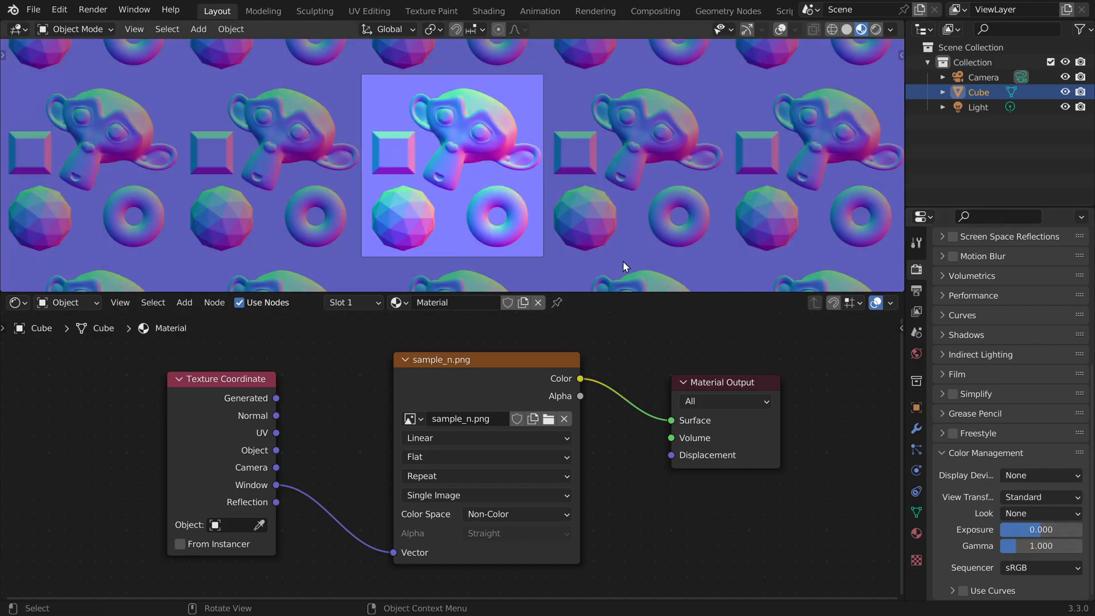
{"action": "scroll", "scroll_direction": "down", "scroll_amount": 3}
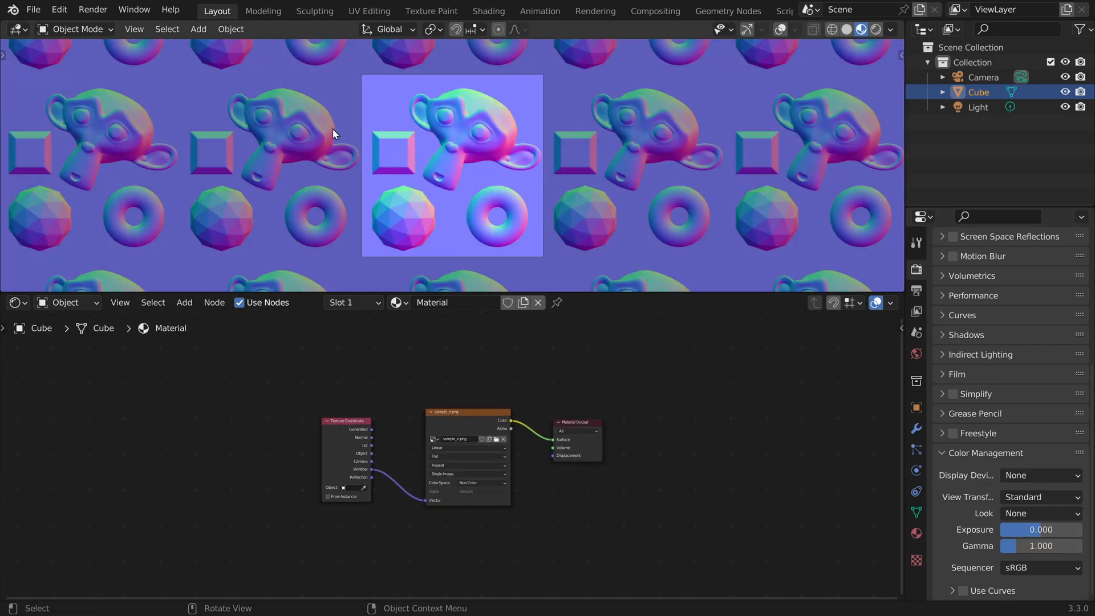
Step: Render a still test image of the normal map and close the render window
{"action": "left_click", "coordinate": [93, 10]}
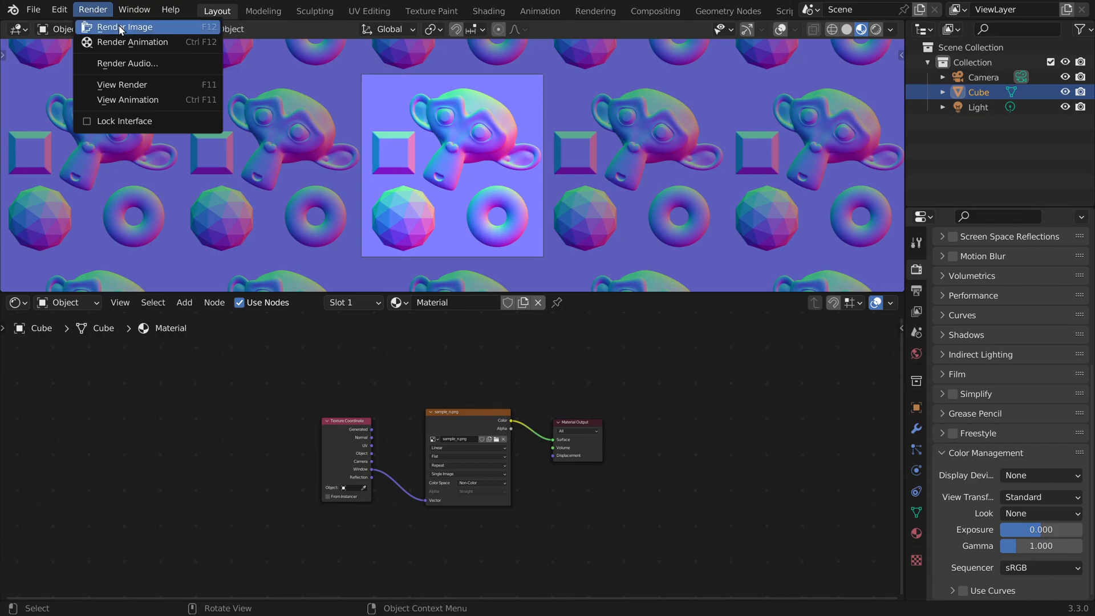
{"action": "left_click", "coordinate": [123, 26]}
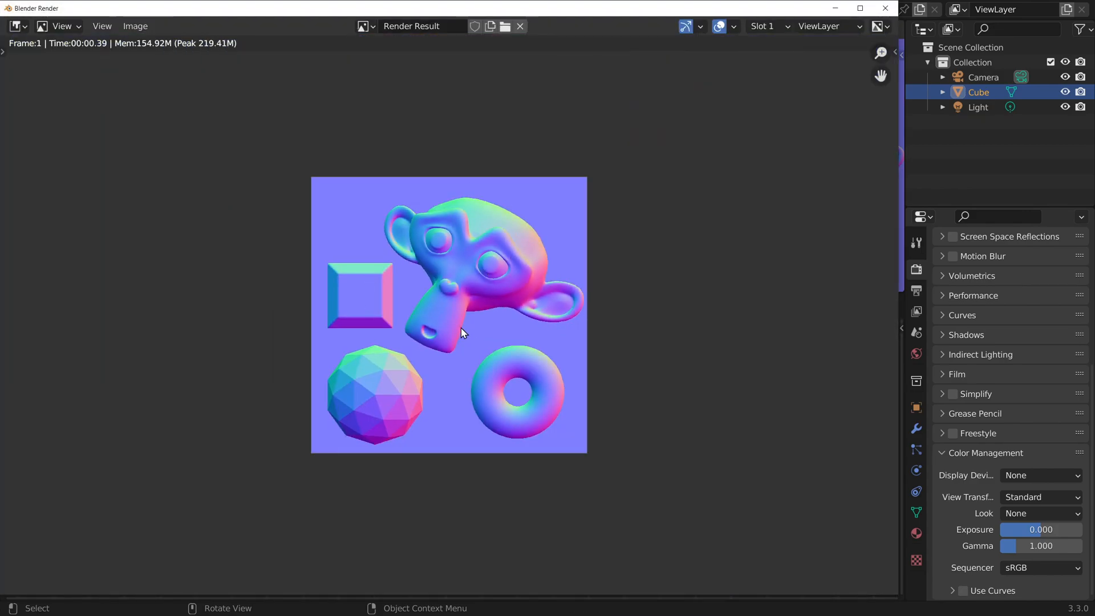
{"action": "left_click", "coordinate": [135, 27]}
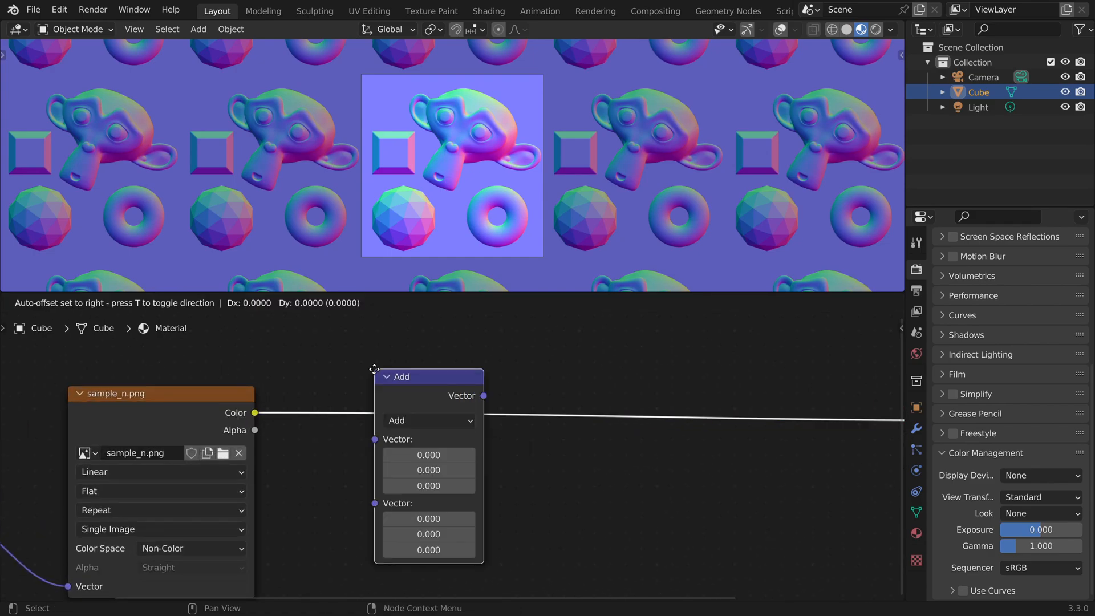
Step: Place Multiply-by-2 and Subtract-1 vector math nodes remapping the colour to −1…1
{"action": "left_click", "coordinate": [409, 403]}
{"action": "type", "text": "vector"}
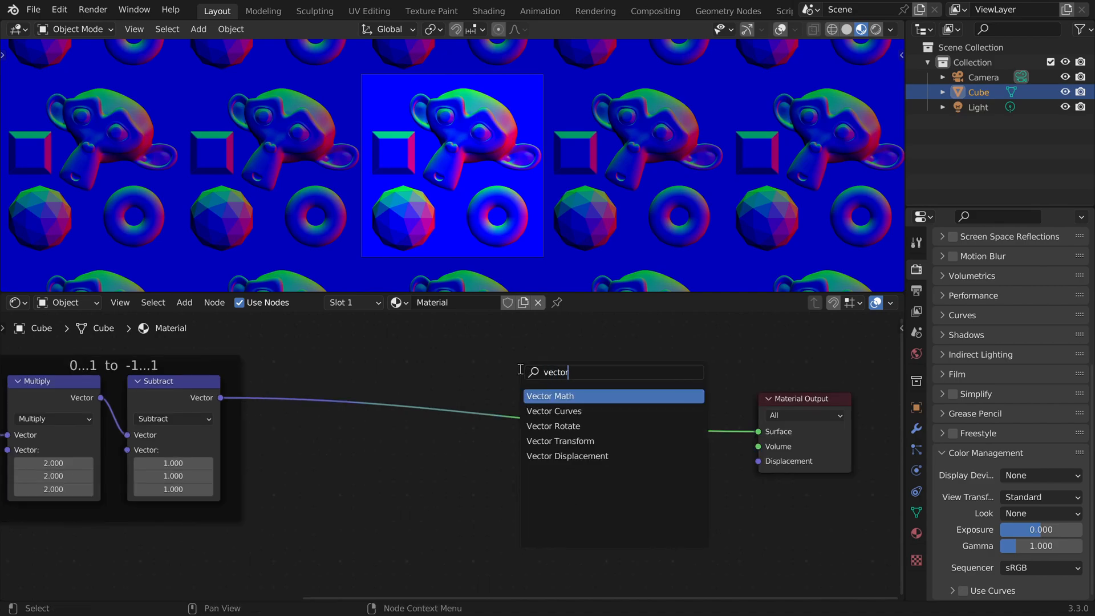
{"action": "left_click", "coordinate": [551, 396]}
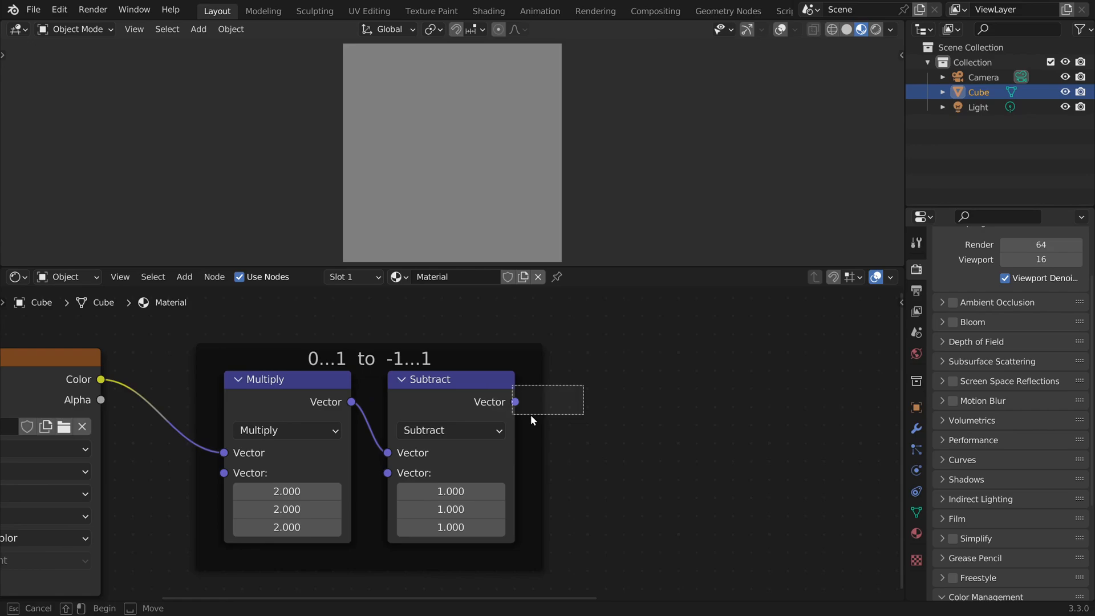
Step: Add a Separate XYZ node splitting the remapped vector into X, Y and Z
{"action": "type", "text": "sepa"}
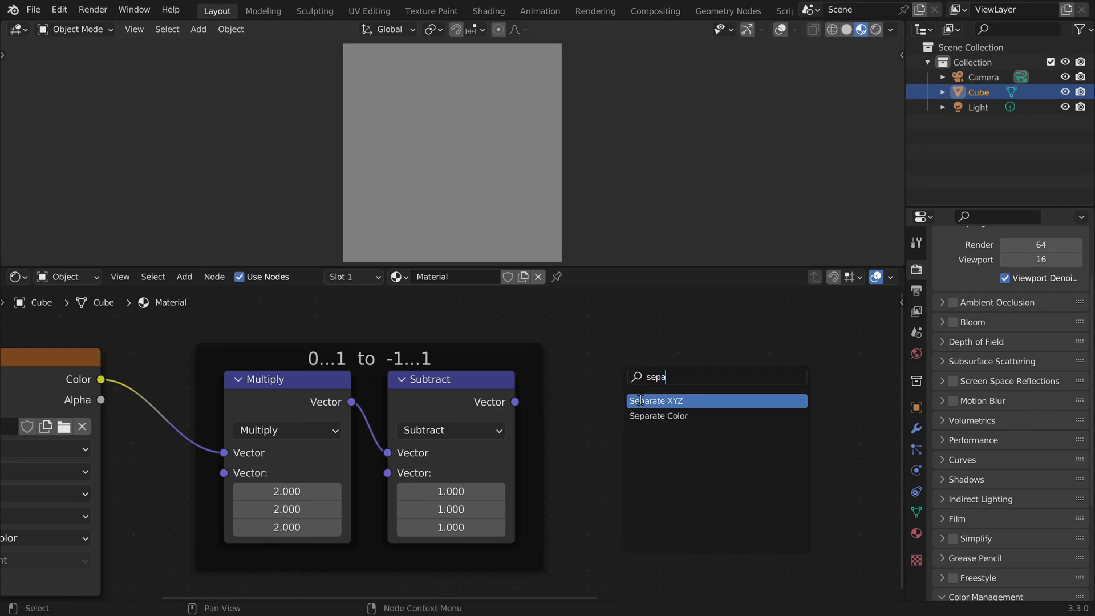
{"action": "left_click", "coordinate": [655, 400]}
{"action": "type", "text": "math"}
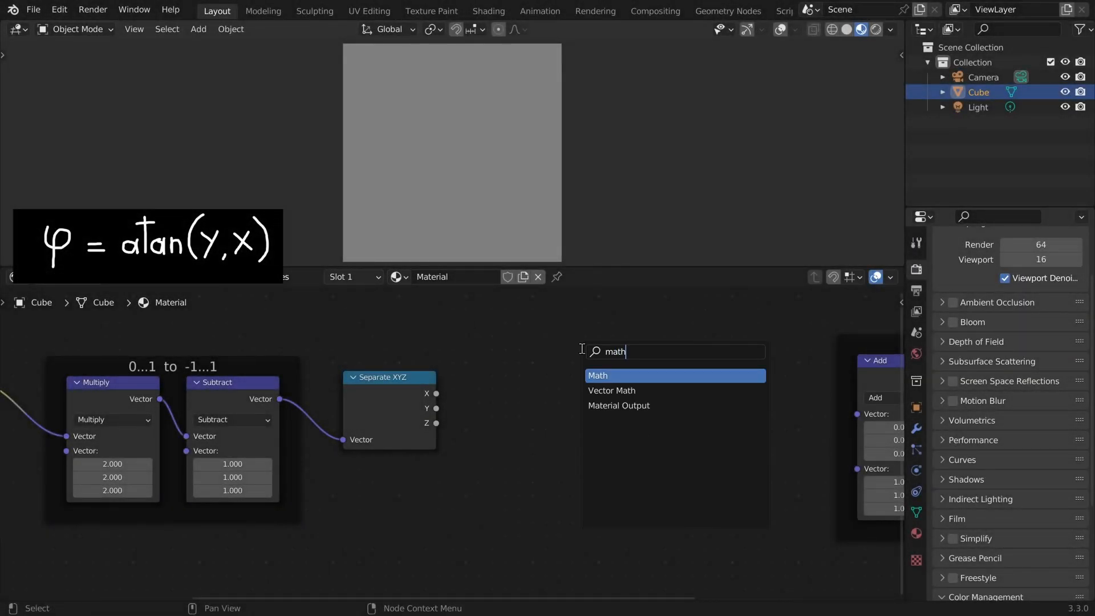
Step: Add an Arctan2 Math node fed by the Y and X components to compute phi
{"action": "left_click", "coordinate": [597, 375]}
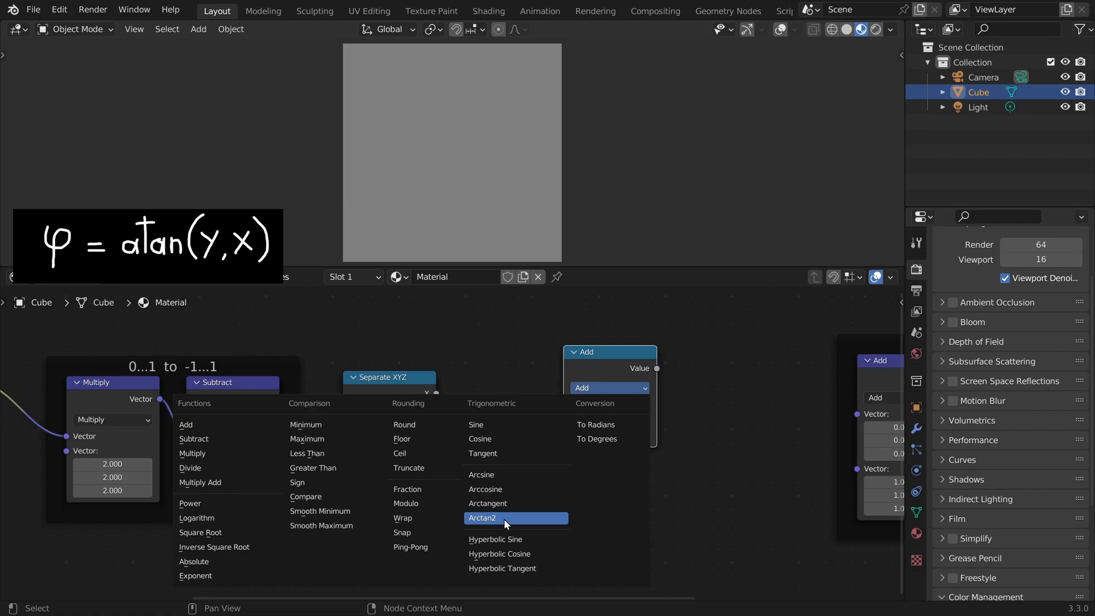
{"action": "left_click", "coordinate": [482, 518]}
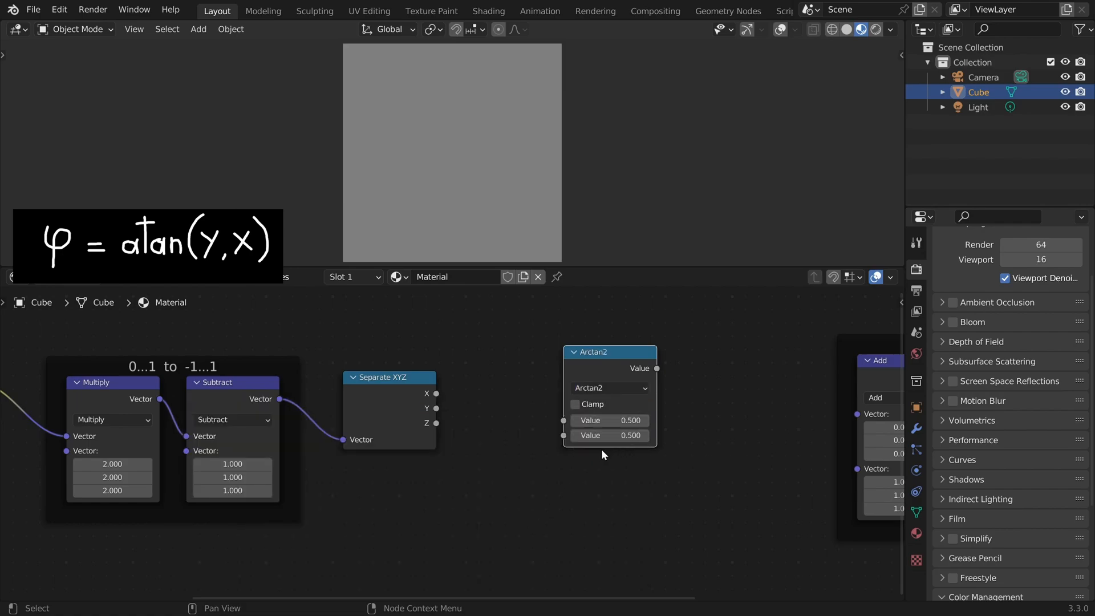
{"action": "left_click_drag", "start_coordinate": [436, 394], "coordinate": [565, 434]}
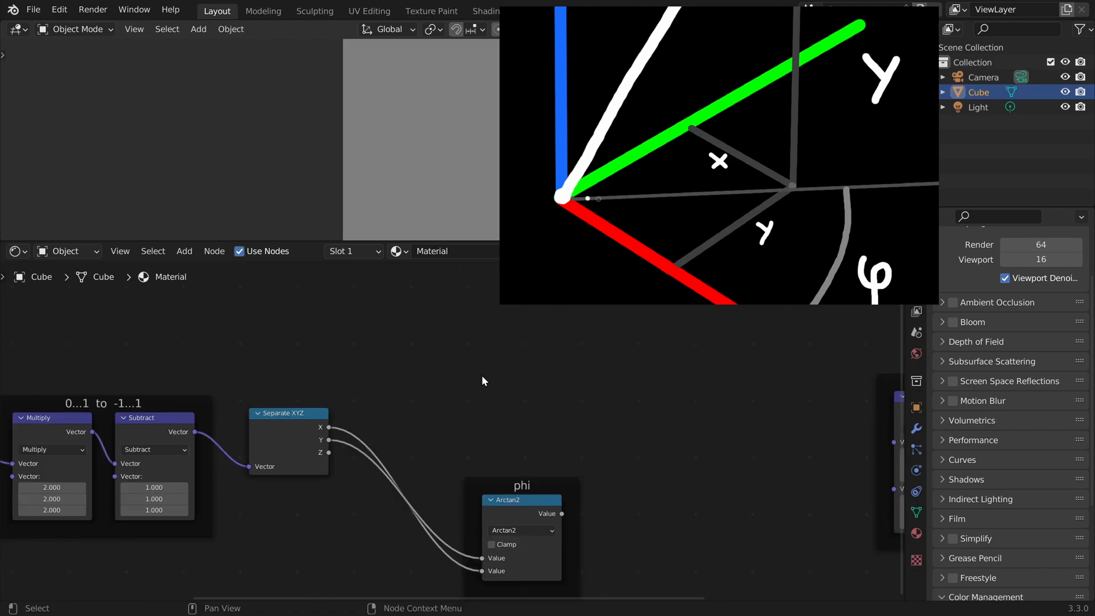
Step: Combine X and Y, take the vector Length, feed it with Z into Arctan2 and label the frame theta
{"action": "type", "text": "combi"}
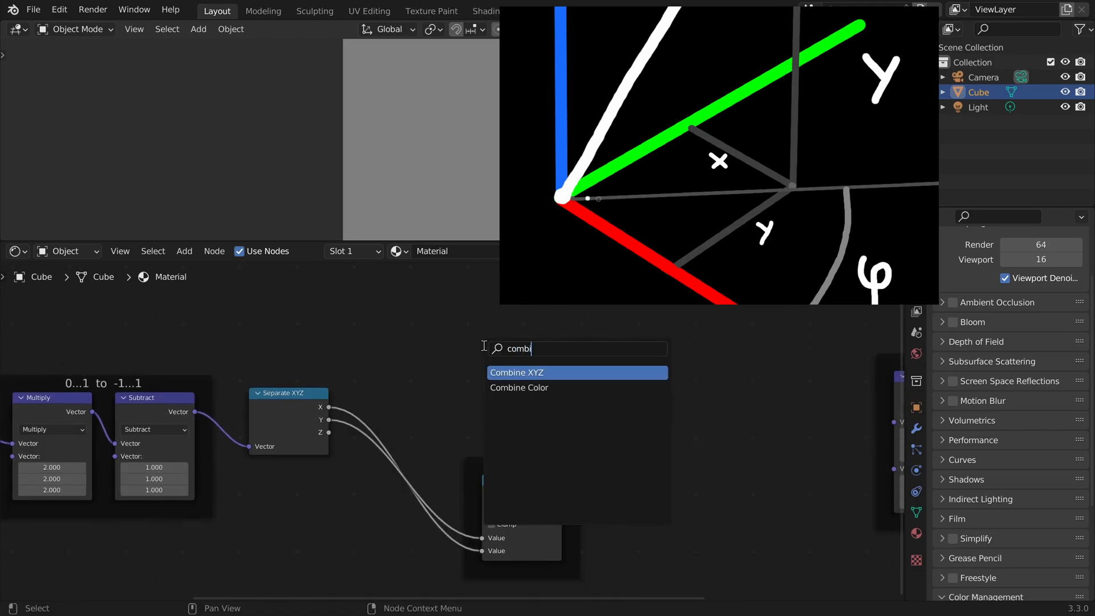
{"action": "left_click", "coordinate": [516, 372]}
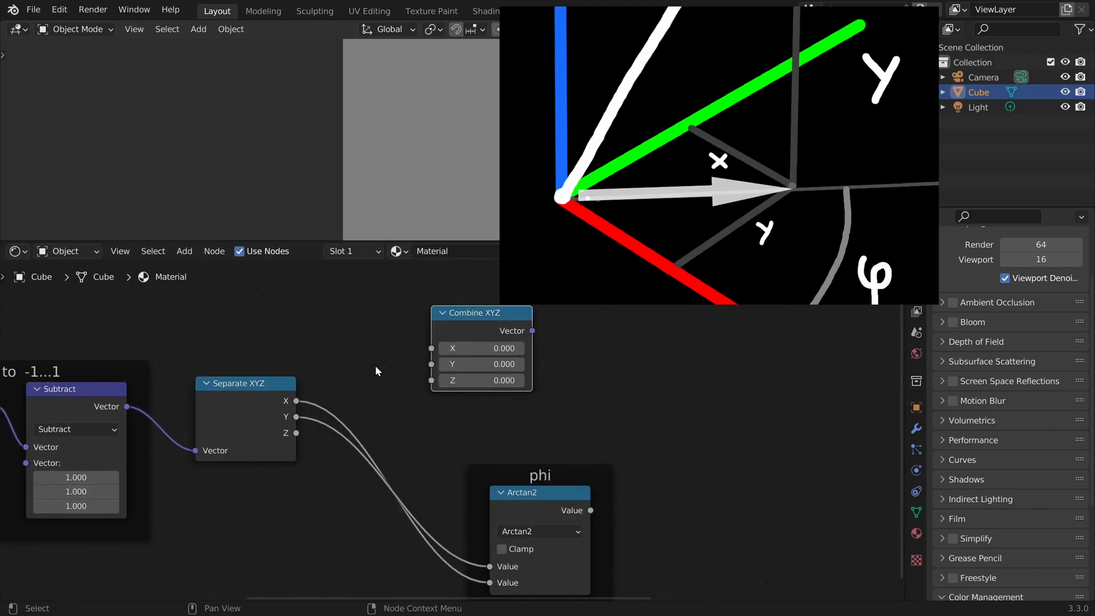
{"action": "left_click_drag", "start_coordinate": [295, 401], "coordinate": [442, 348]}
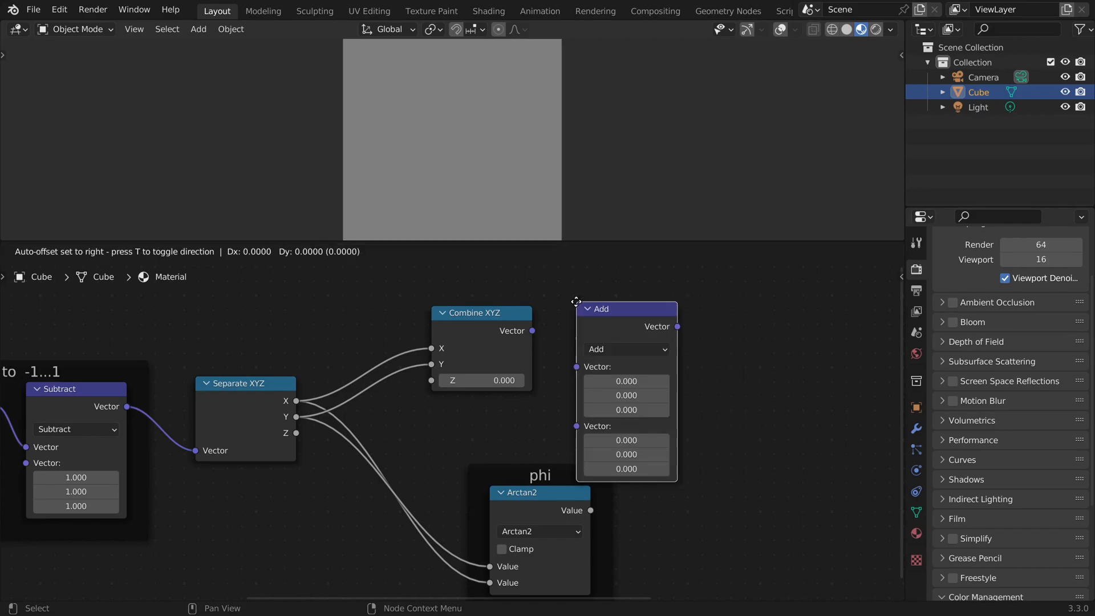
{"action": "left_click", "coordinate": [635, 315]}
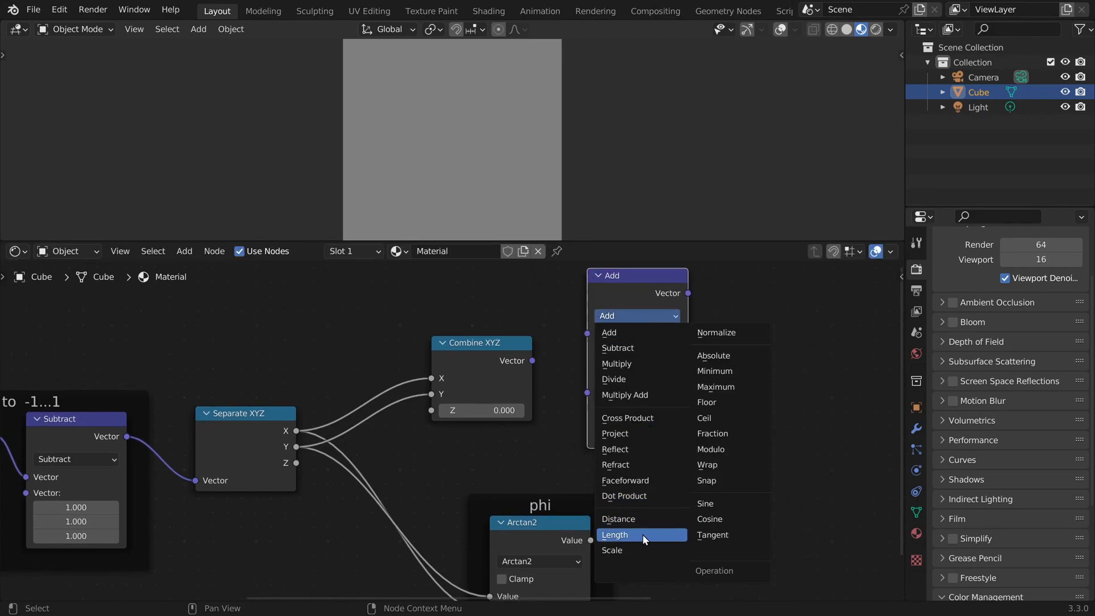
{"action": "left_click", "coordinate": [616, 534]}
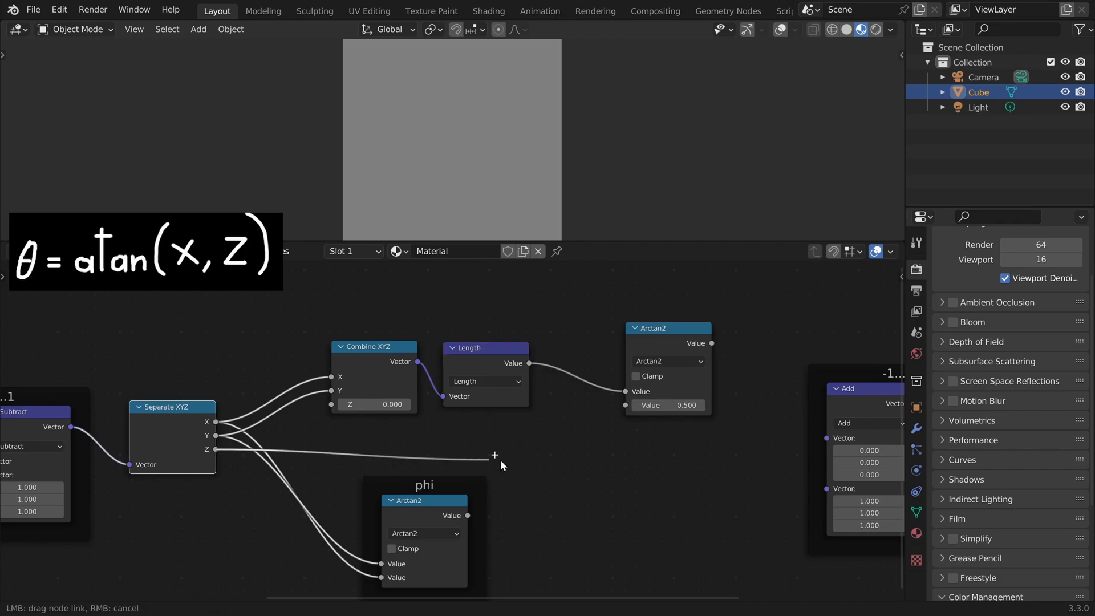
{"action": "type", "text": "theta"}
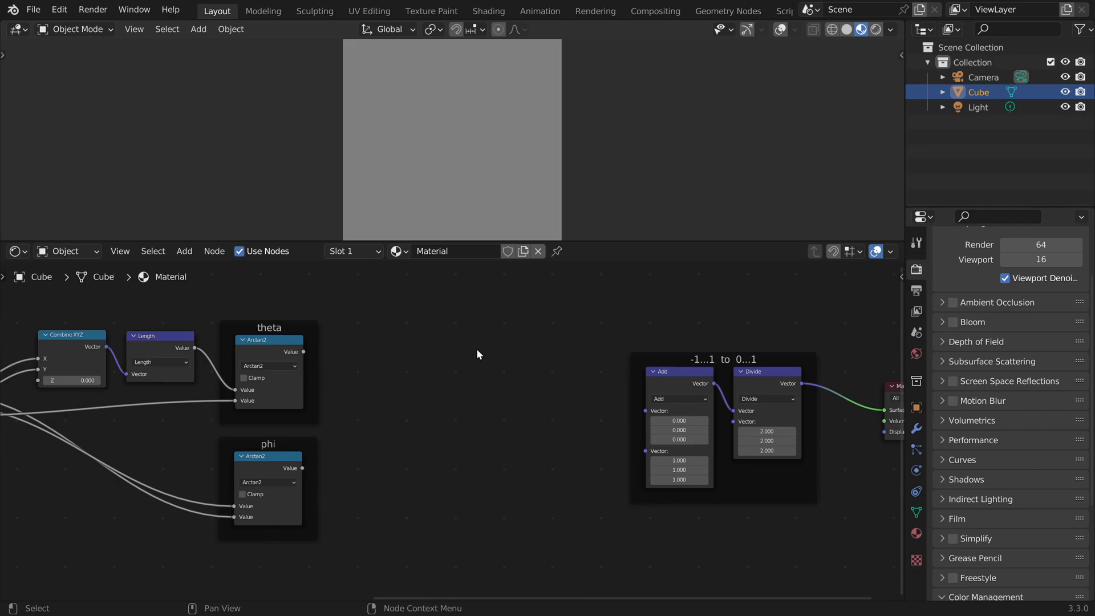
{"action": "mouse_move", "coordinate": [433, 325]}
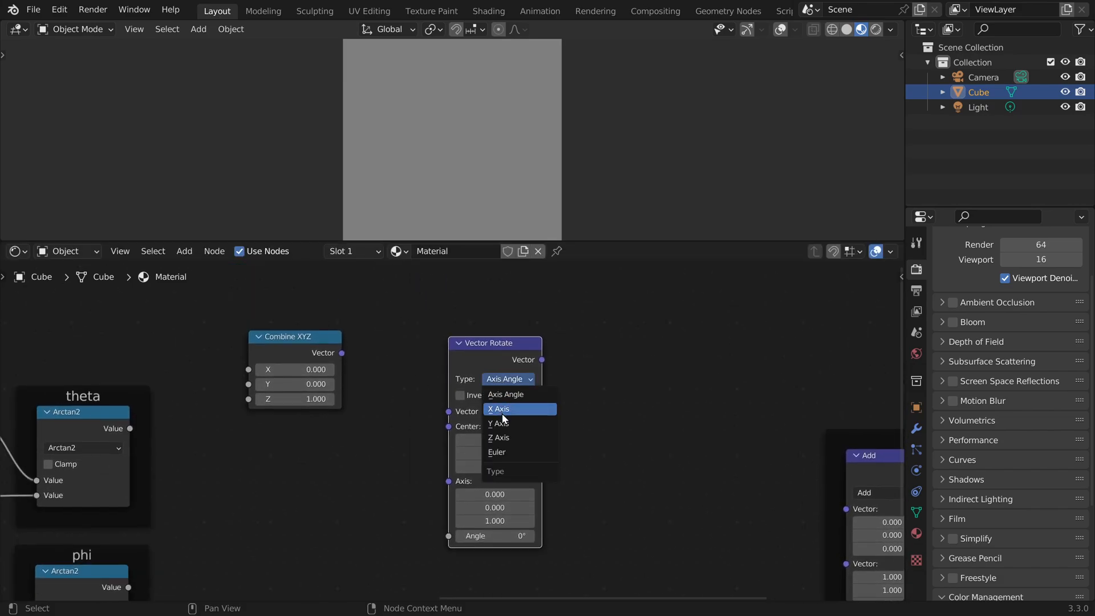
Step: Set the Vector Rotate node to Y Axis and feed the unit Z vector into it
{"action": "left_click", "coordinate": [499, 424]}
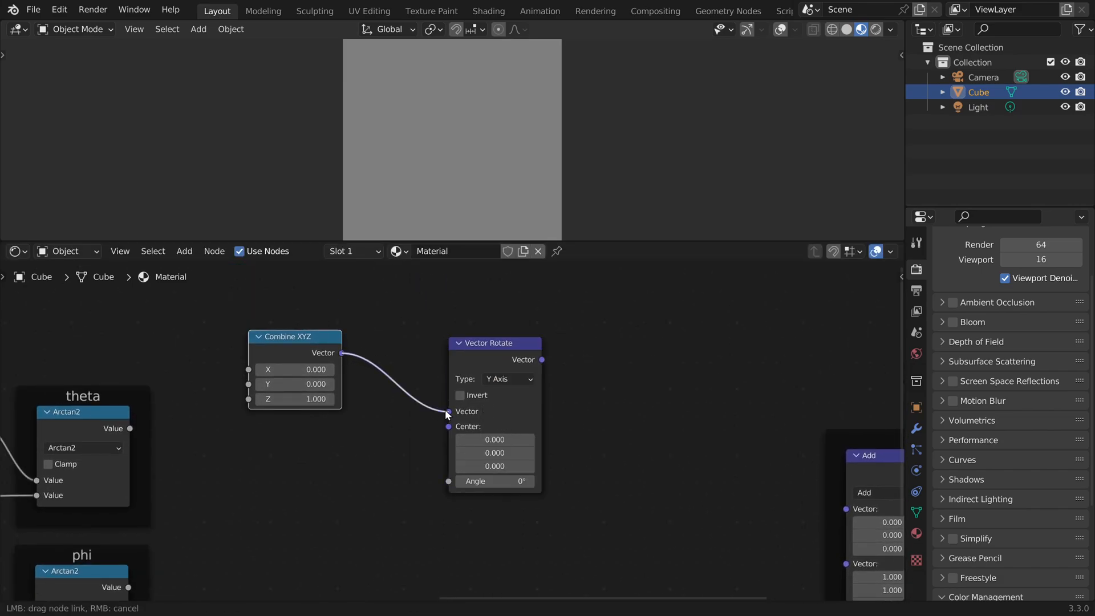
{"action": "left_click_drag", "start_coordinate": [447, 415], "coordinate": [402, 391]}
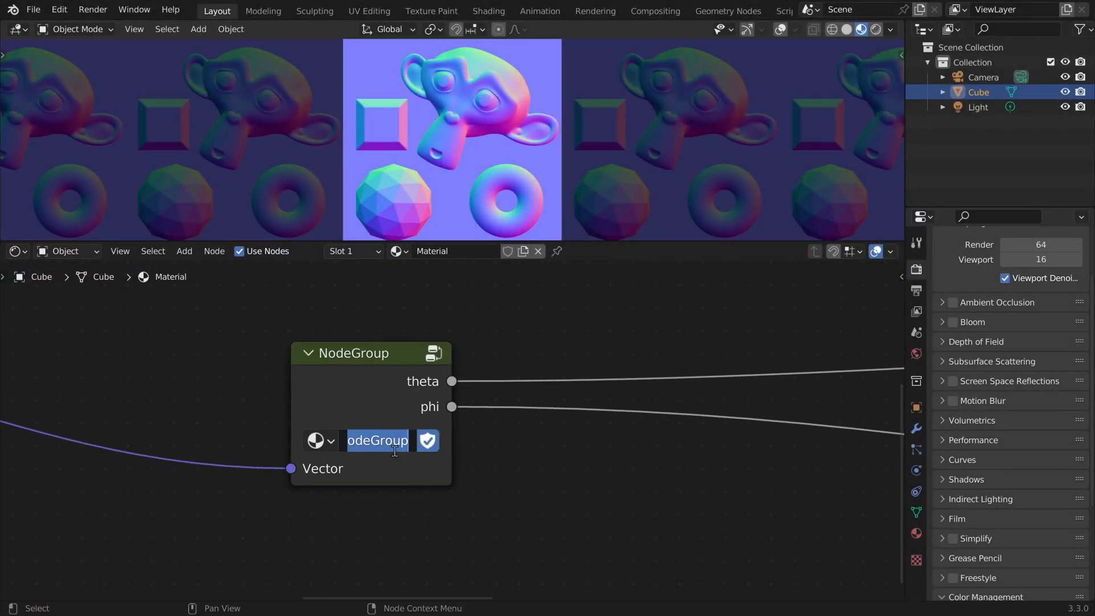
Step: Rename the node groups vecToSpherical and sphericalToVector
{"action": "type", "text": "CToSpher"}
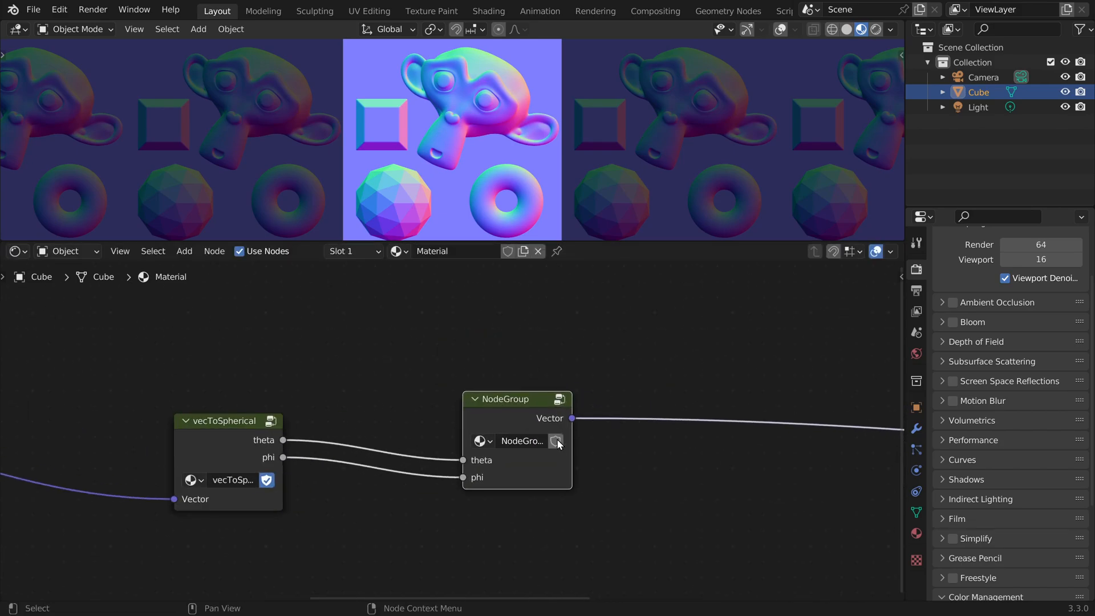
{"action": "type", "text": "spherical"}
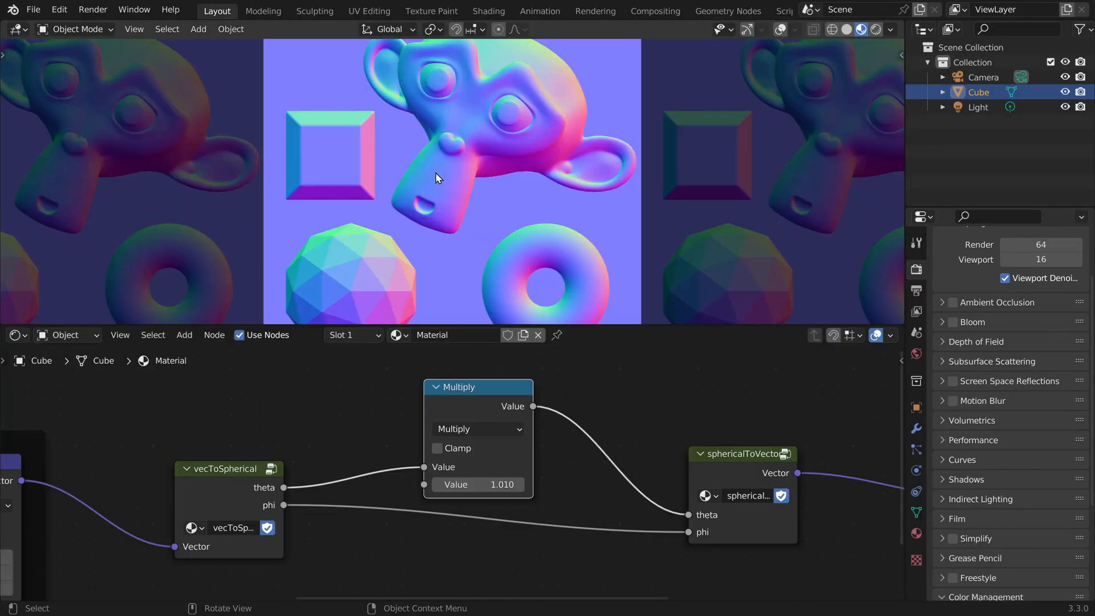
Step: Raise the theta multiplier to 2.68 to exaggerate the normal map's colours
{"action": "left_click_drag", "start_coordinate": [478, 484], "coordinate": [503, 483]}
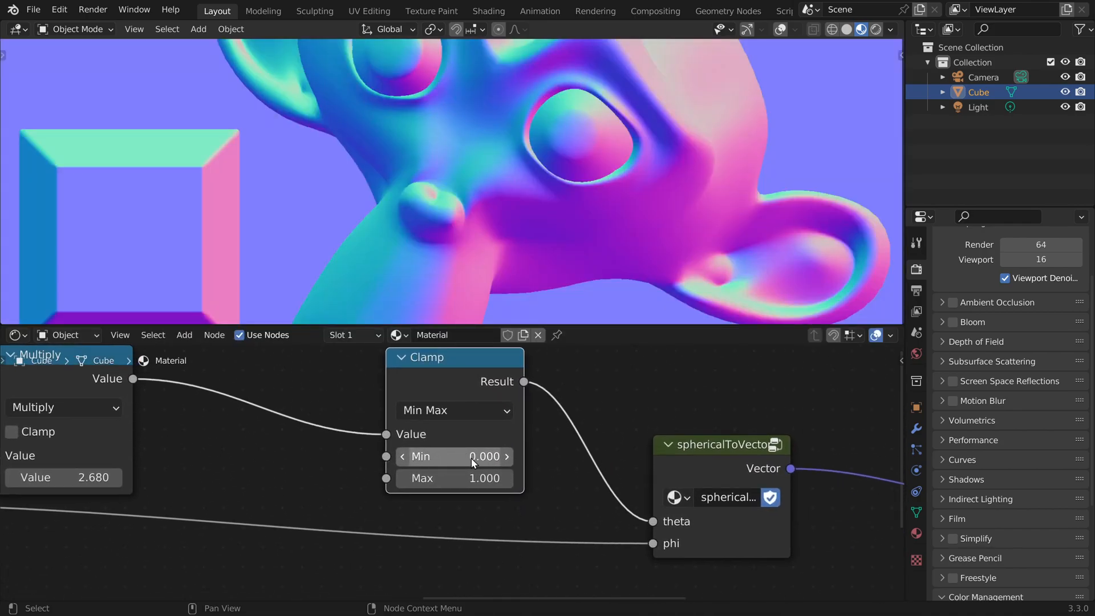
Step: Set the Clamp maximum to pi/2 (1.571) and lower the theta multiplier to 0.58
{"action": "double_click", "coordinate": [455, 478]}
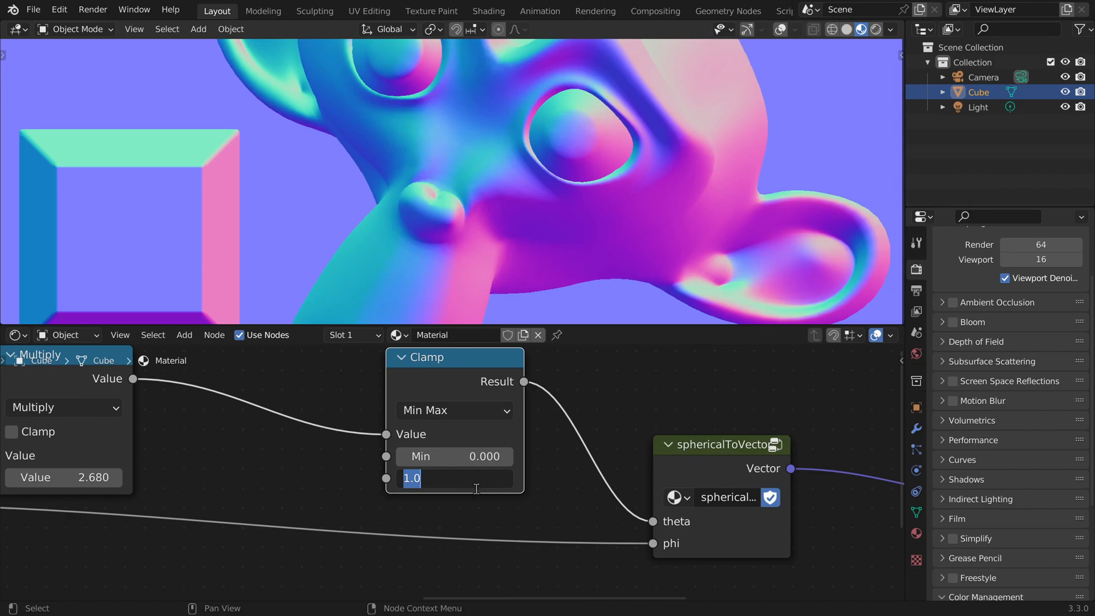
{"action": "type", "text": "pi"}
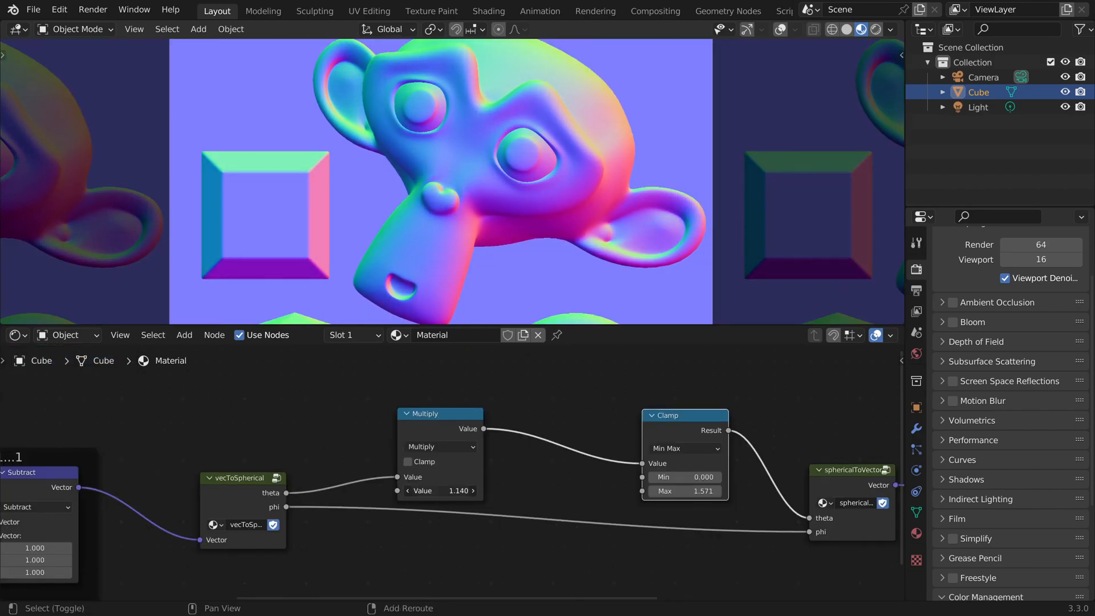
{"action": "left_click", "coordinate": [440, 490]}
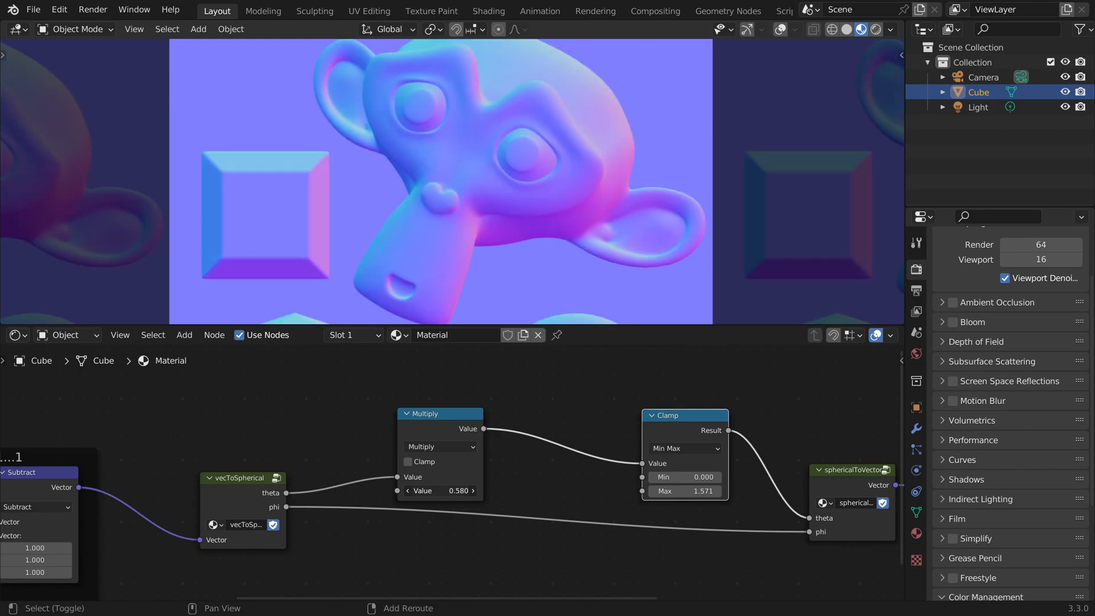
Step: Add a Float Curve on theta clipped to 1.57 on both axes, bent steep in the middle with flat ends
{"action": "type", "text": "float curve"}
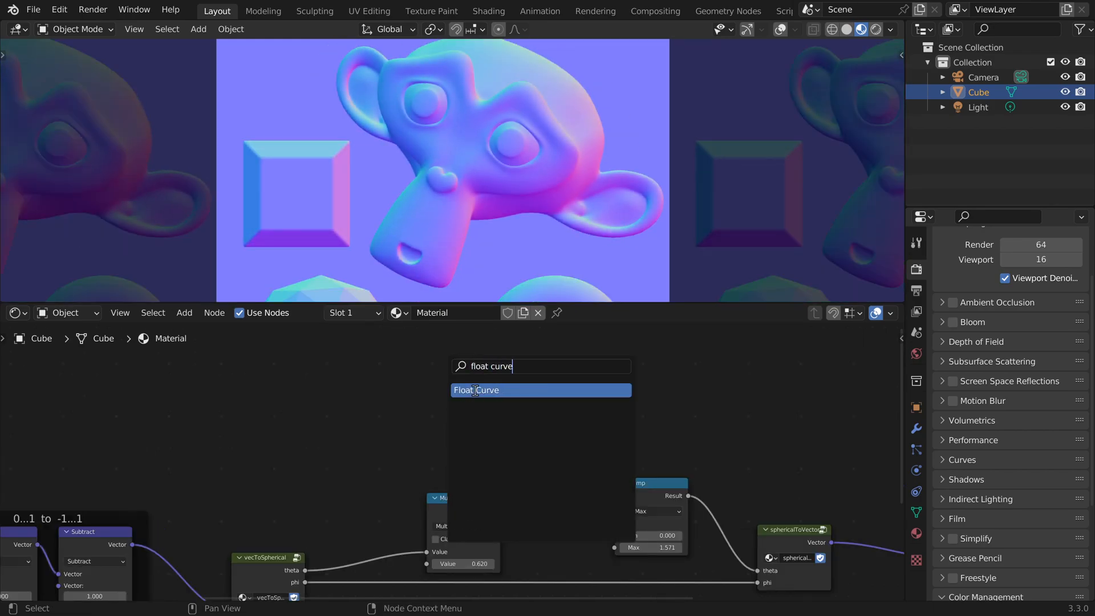
{"action": "left_click", "coordinate": [477, 390]}
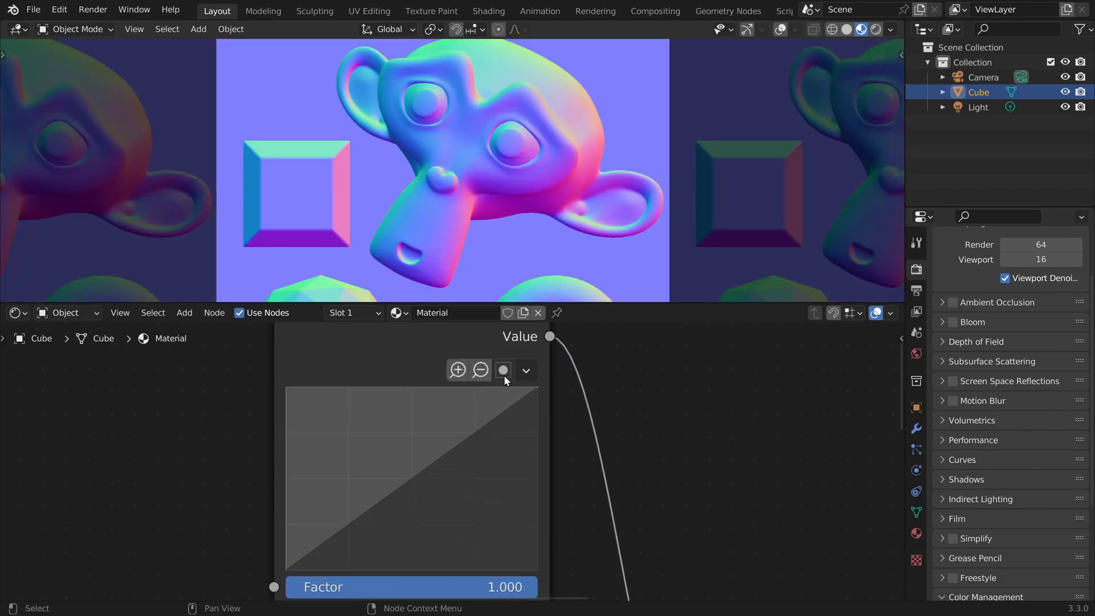
{"action": "left_click", "coordinate": [502, 369]}
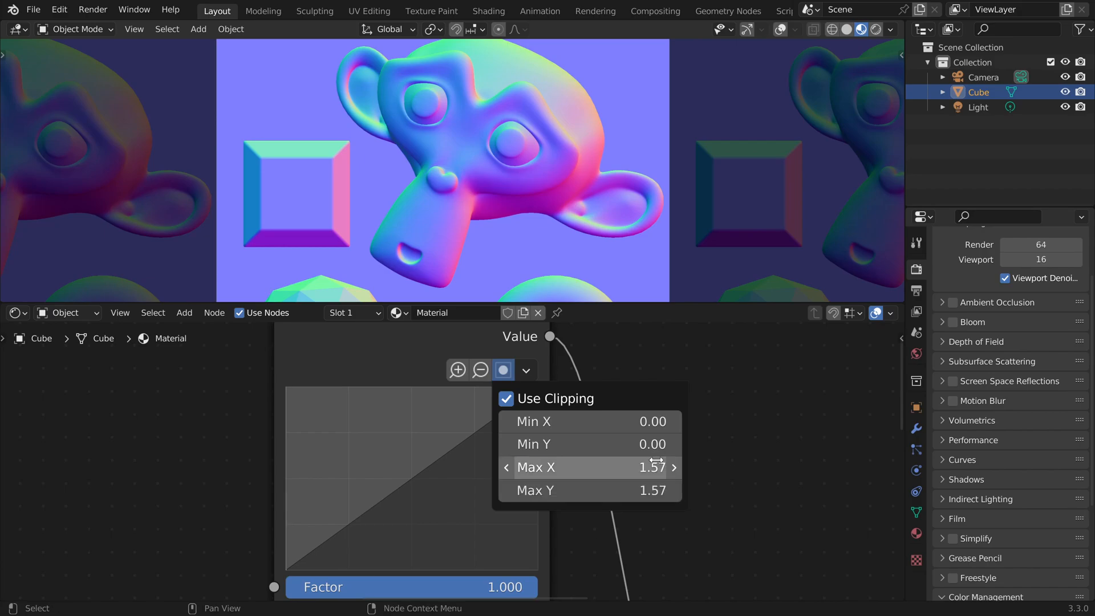
{"action": "left_click", "coordinate": [502, 370]}
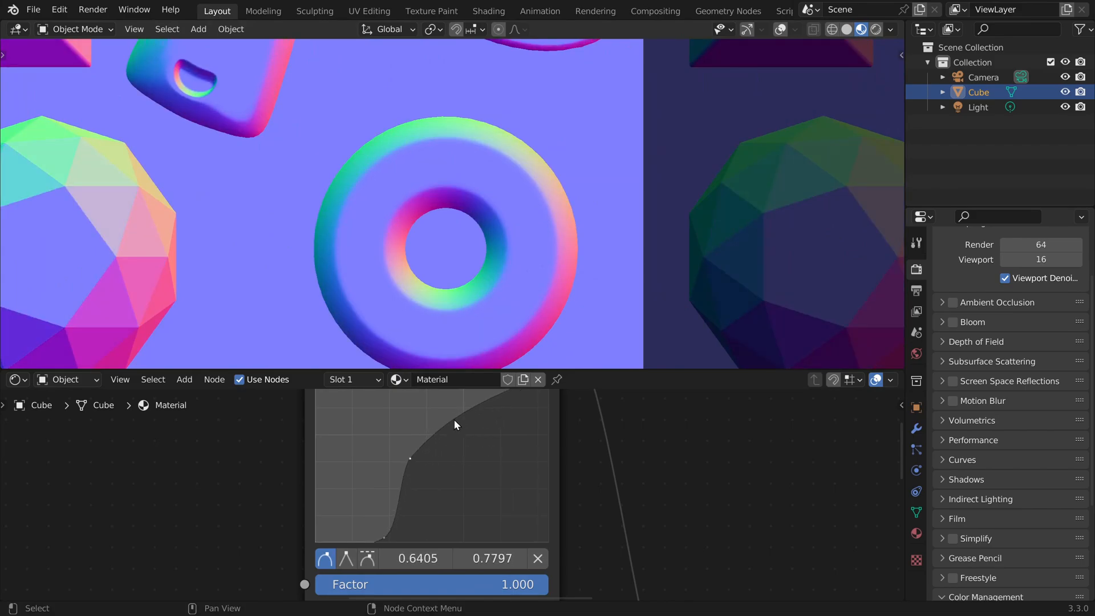
{"action": "left_click_drag", "start_coordinate": [410, 457], "coordinate": [410, 552]}
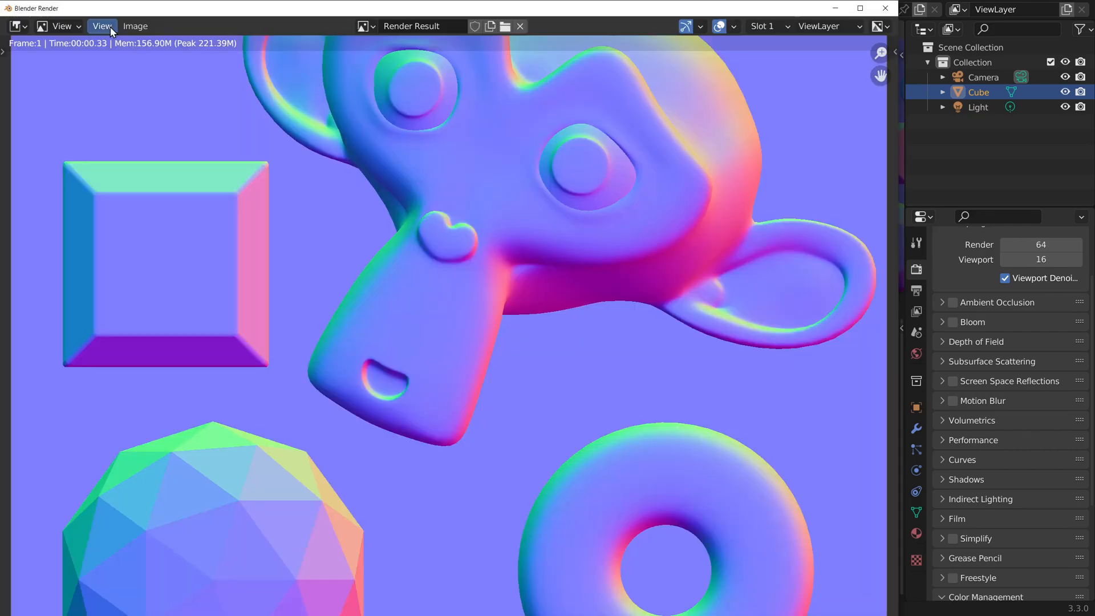
Step: Start saving the rendered normal map via Image > Save As as PNG with RGB colour and 16-bit depth
{"action": "left_click", "coordinate": [134, 27]}
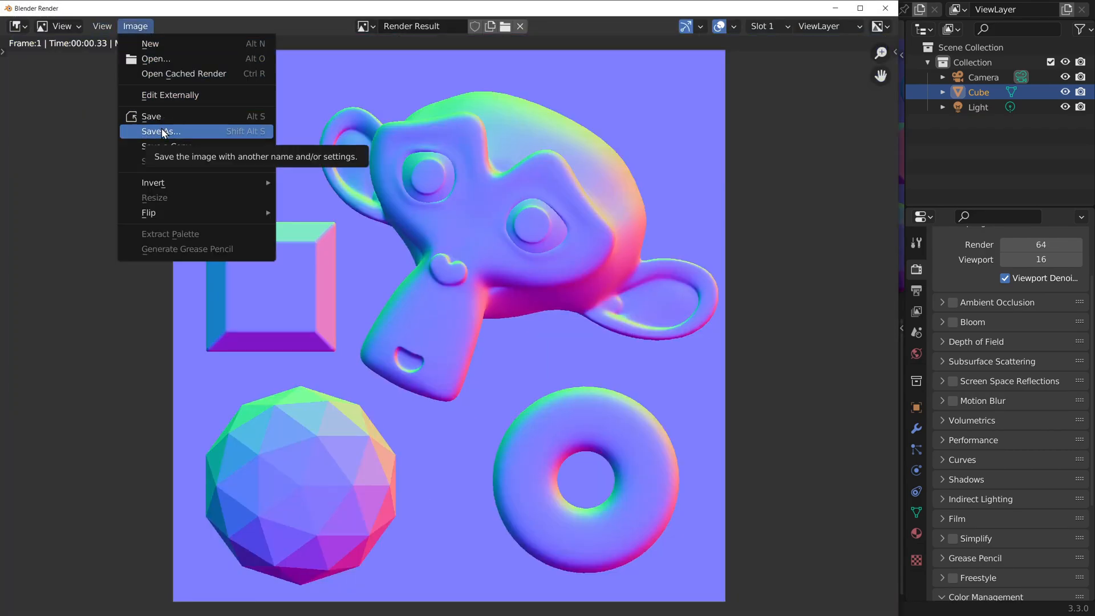
{"action": "left_click", "coordinate": [159, 131]}
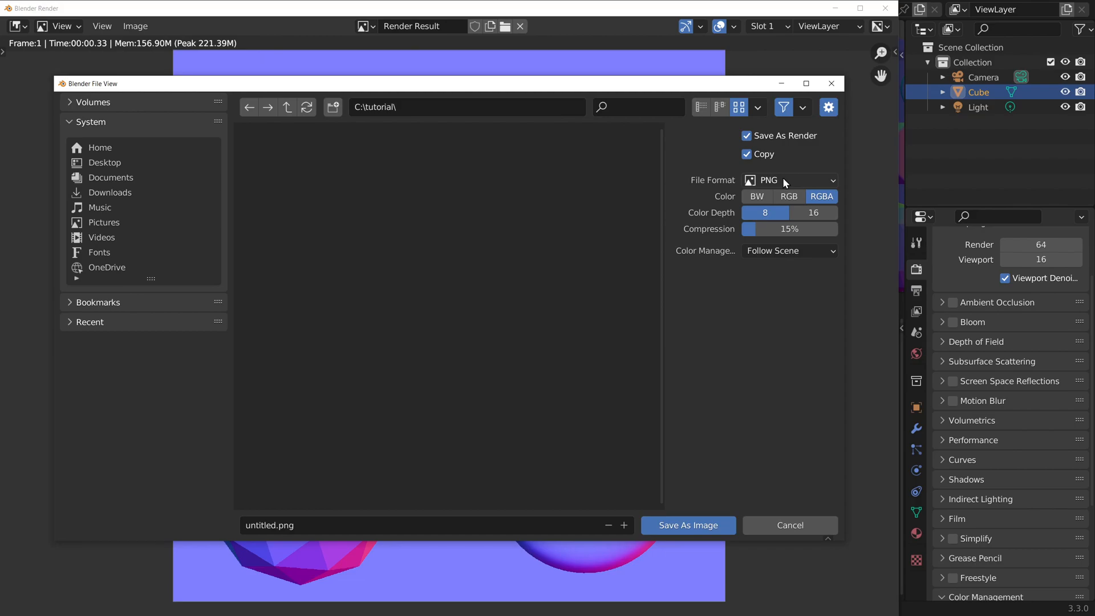
{"action": "left_click", "coordinate": [788, 196]}
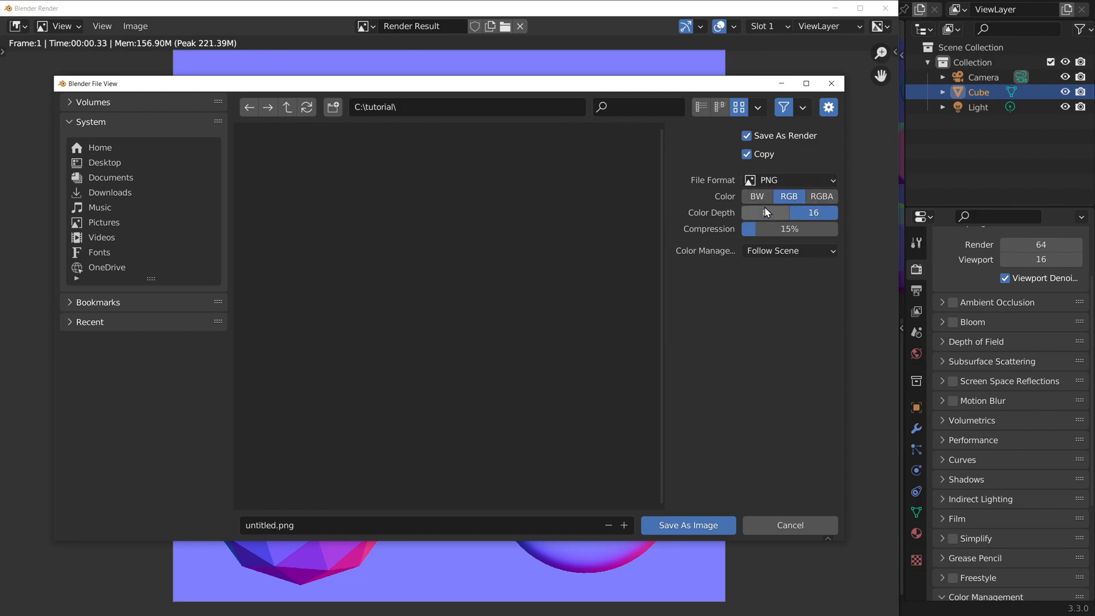